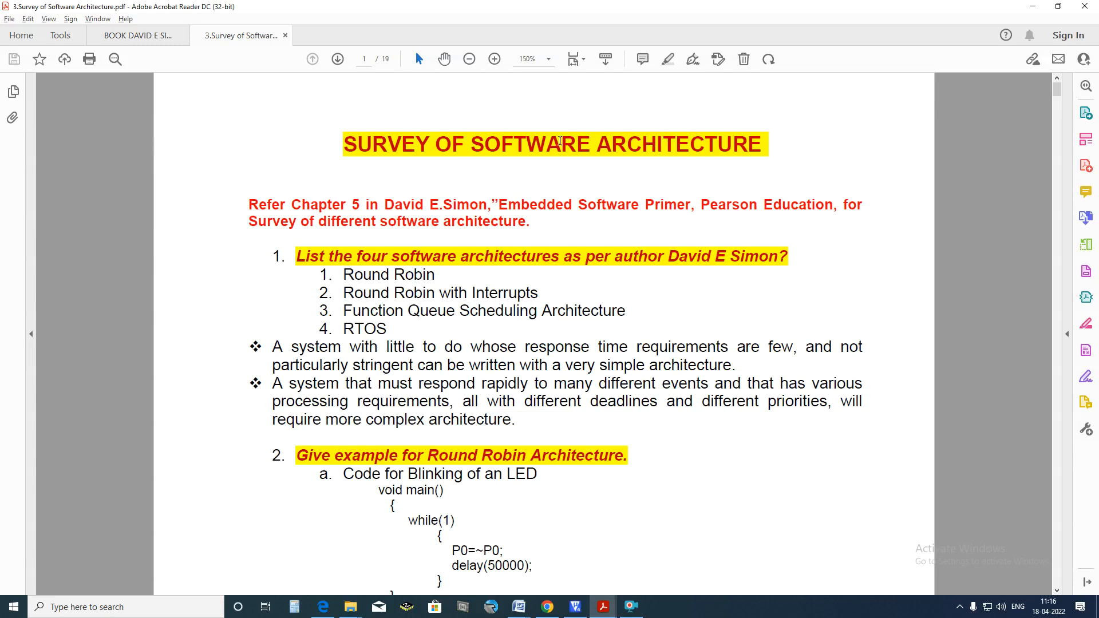
mouse_move(338, 140)
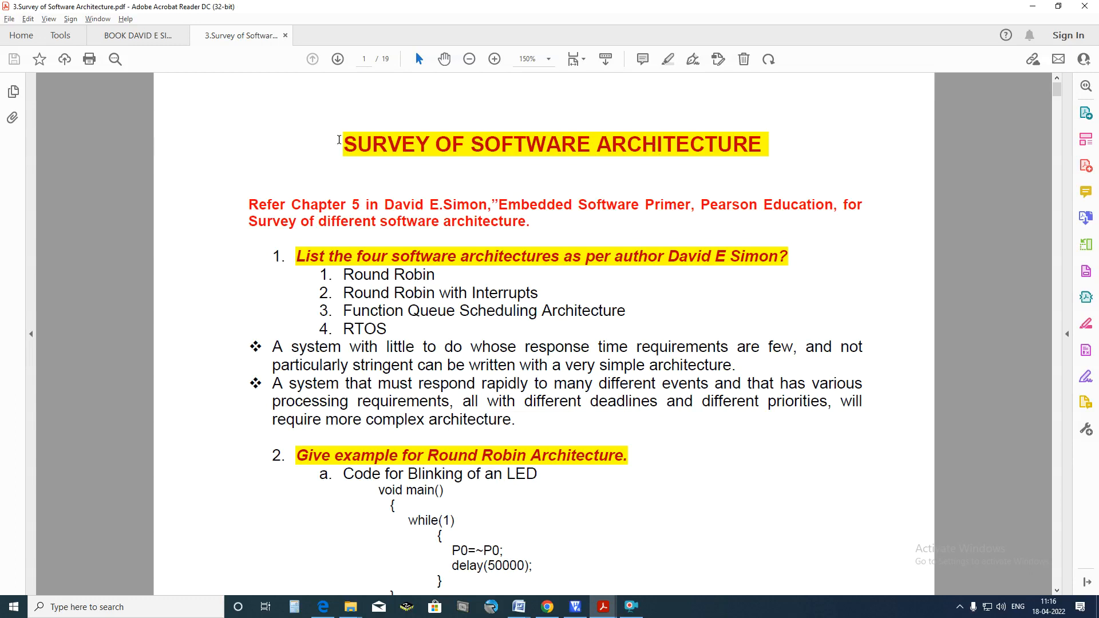
Briefly select the title and author name, then select the first bullet paragraph's two lines.
drag(345, 144, 761, 144)
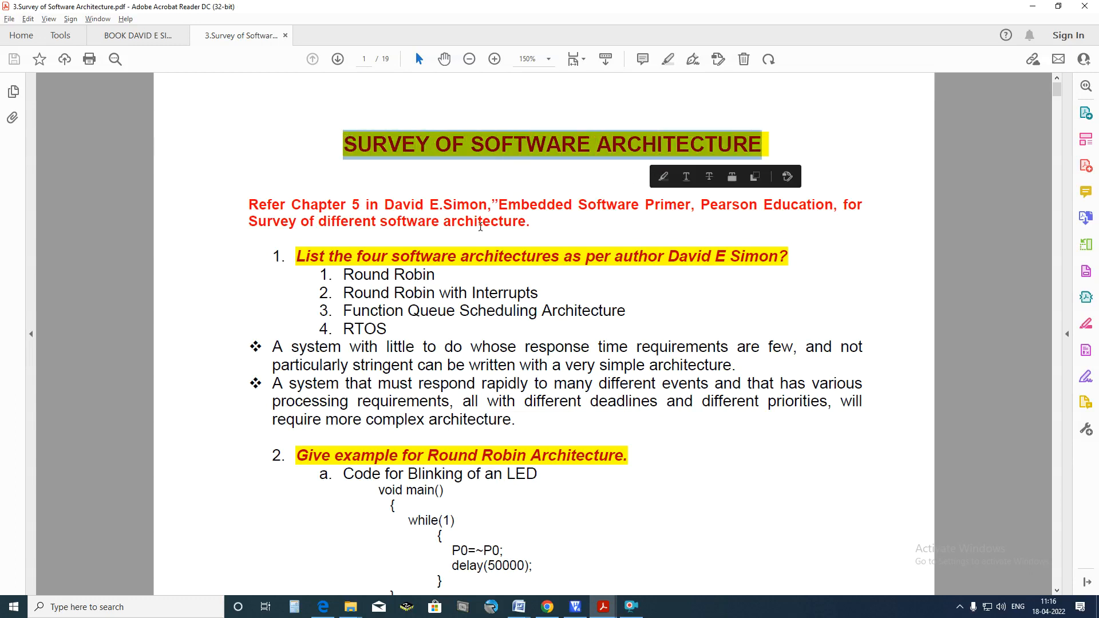
drag(385, 205, 493, 205)
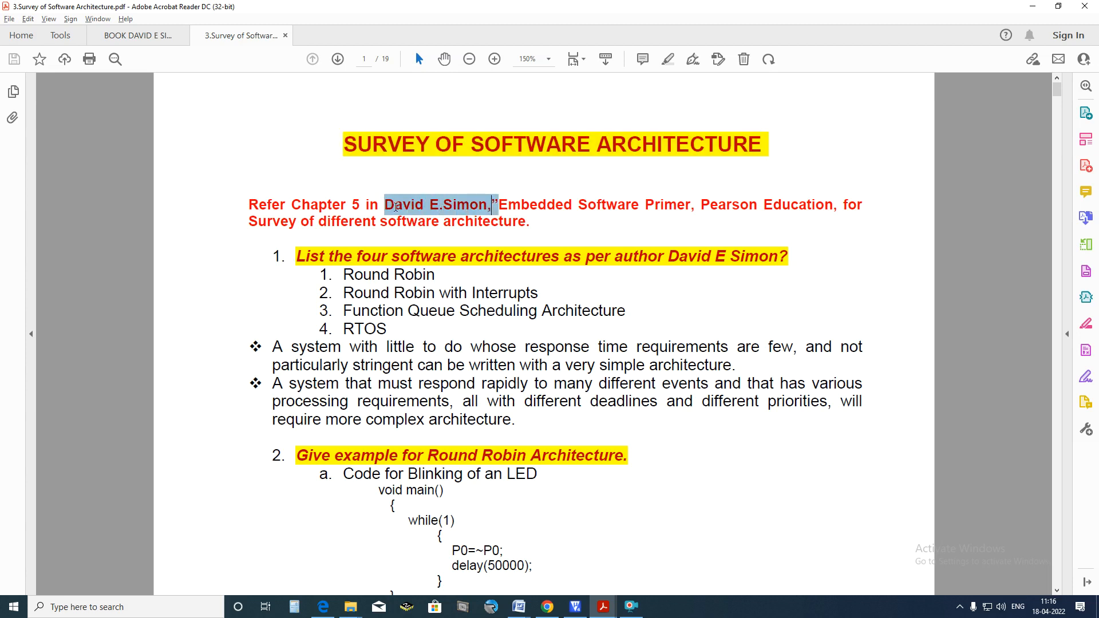
click(436, 205)
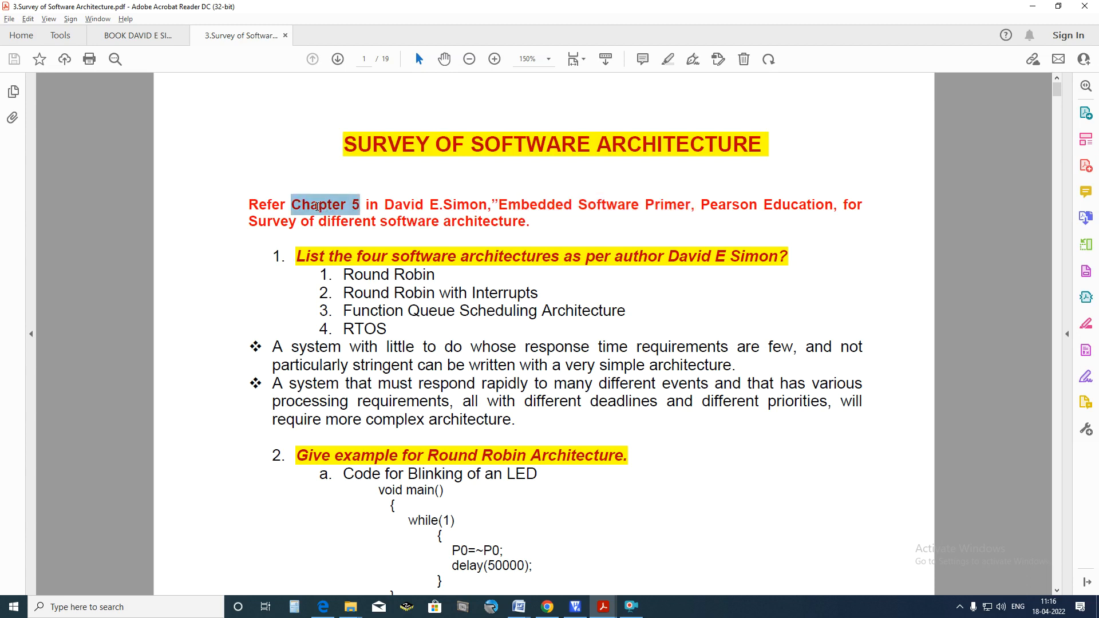
click(319, 204)
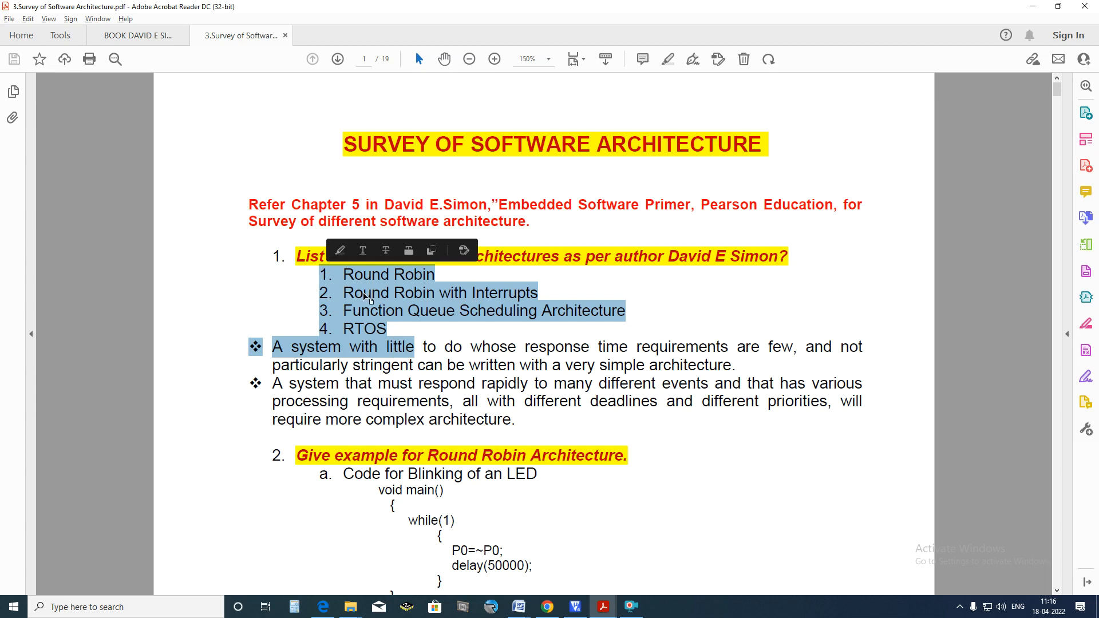
mouse_move(438, 290)
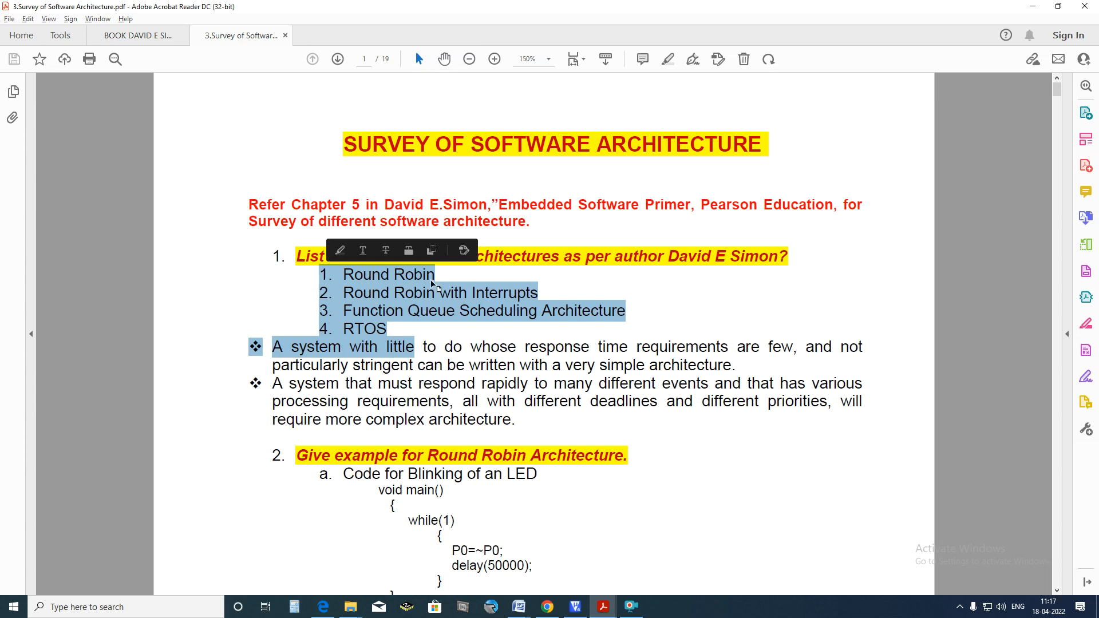
mouse_move(535, 301)
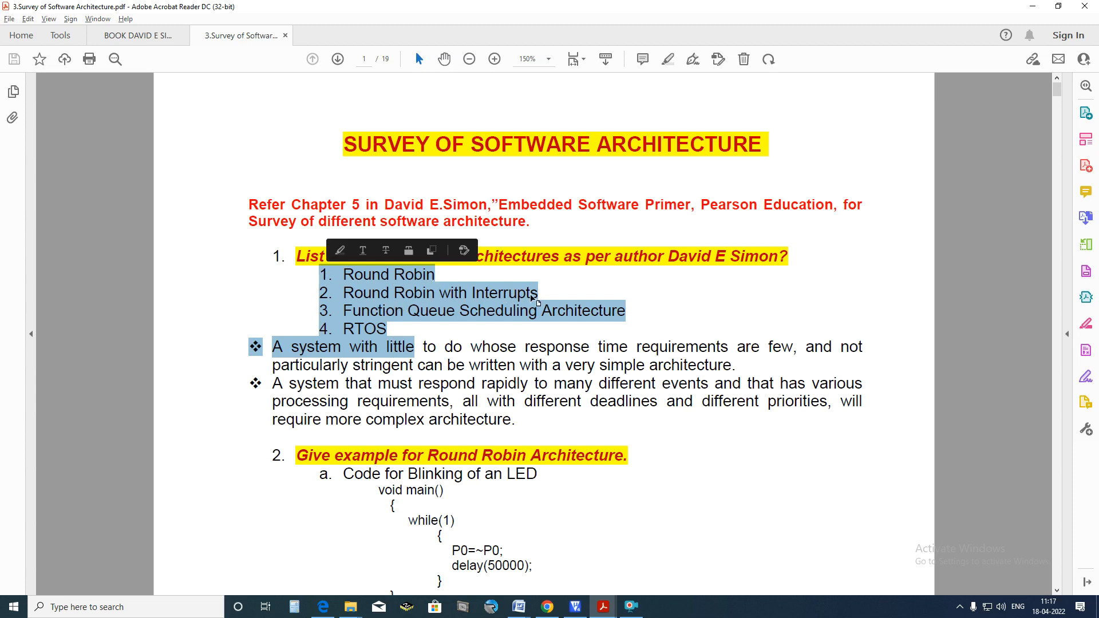
mouse_move(659, 327)
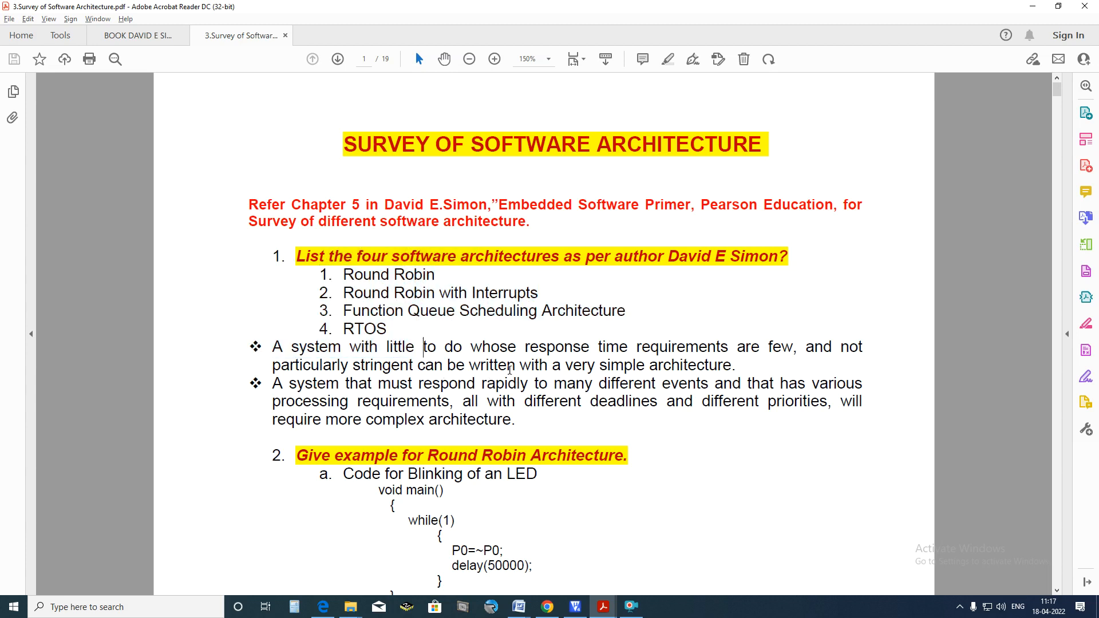
drag(272, 346, 735, 365)
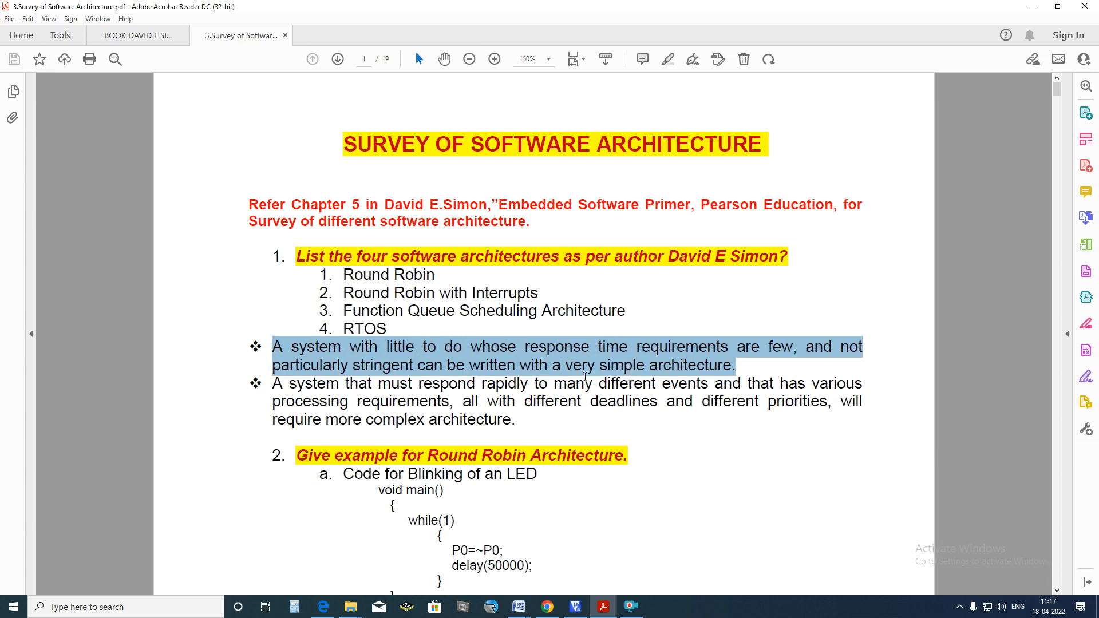
mouse_move(735, 375)
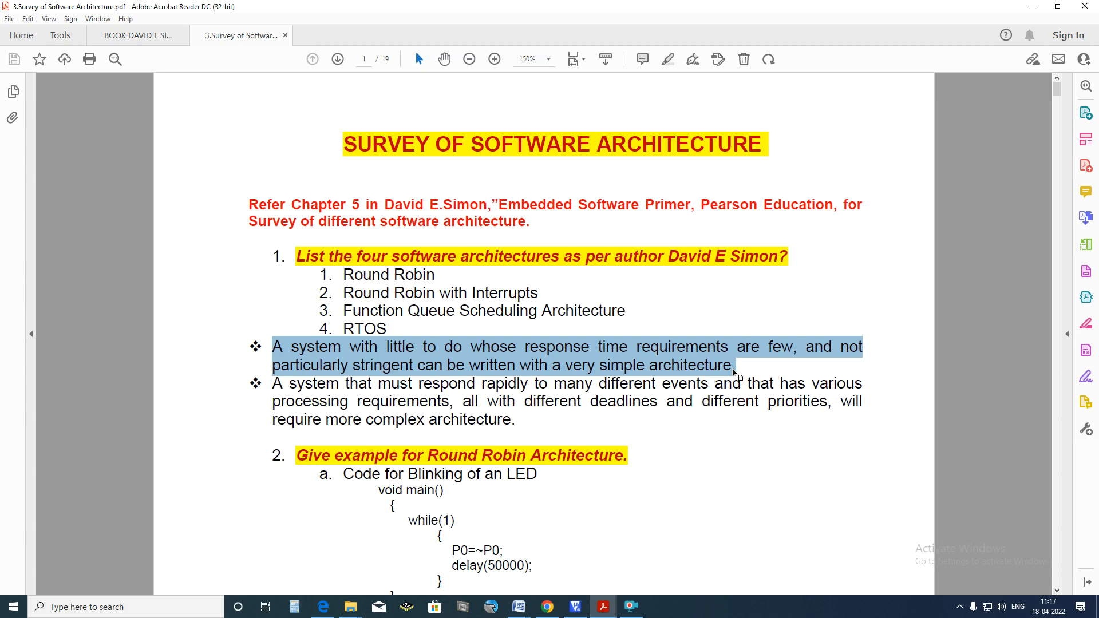
mouse_move(515, 401)
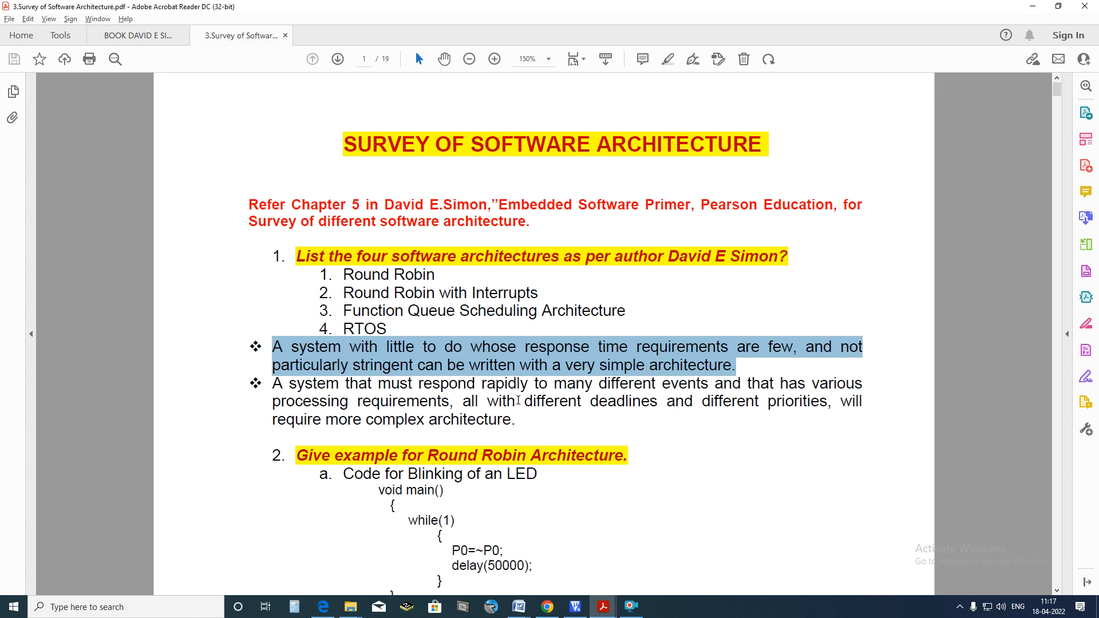
mouse_move(545, 408)
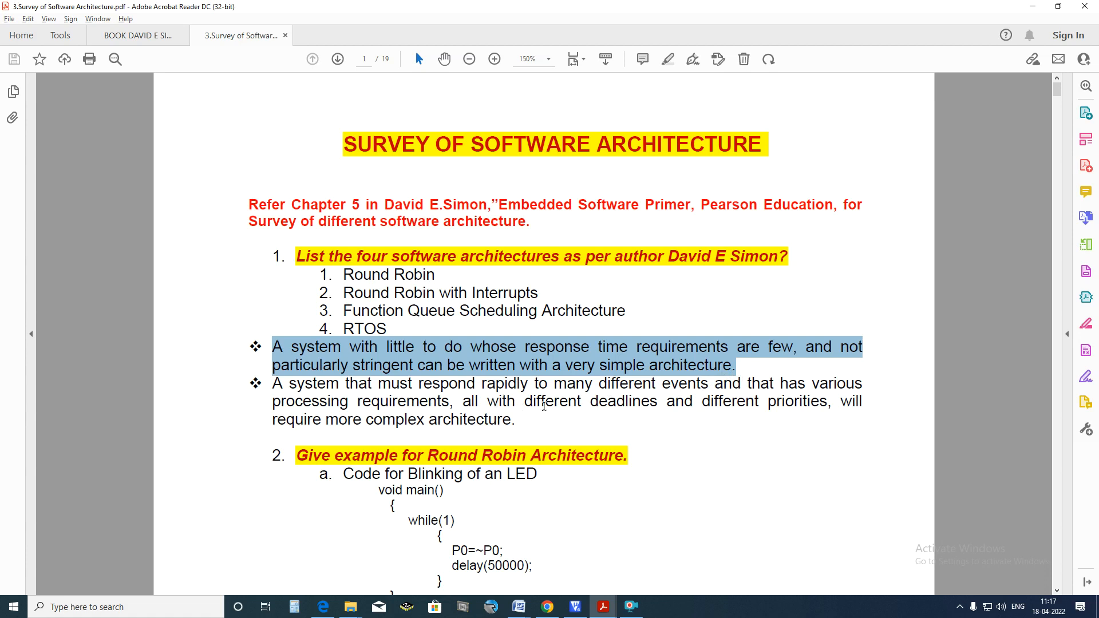
Scroll to the round robin example heading, then select the LED-blinking code block.
scroll(down, 3)
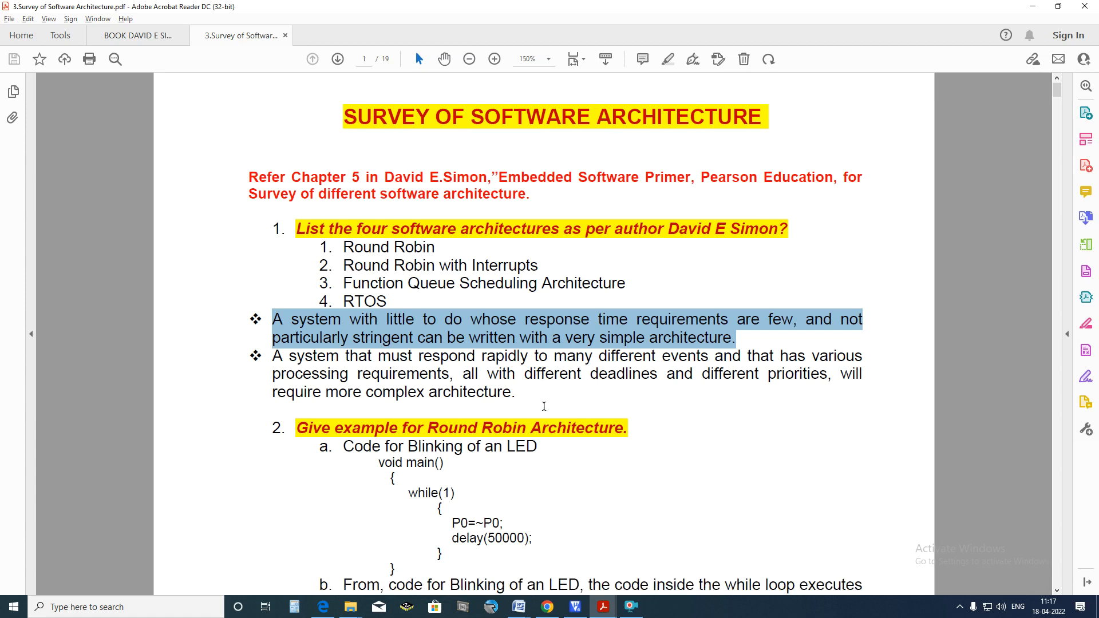
mouse_move(436, 265)
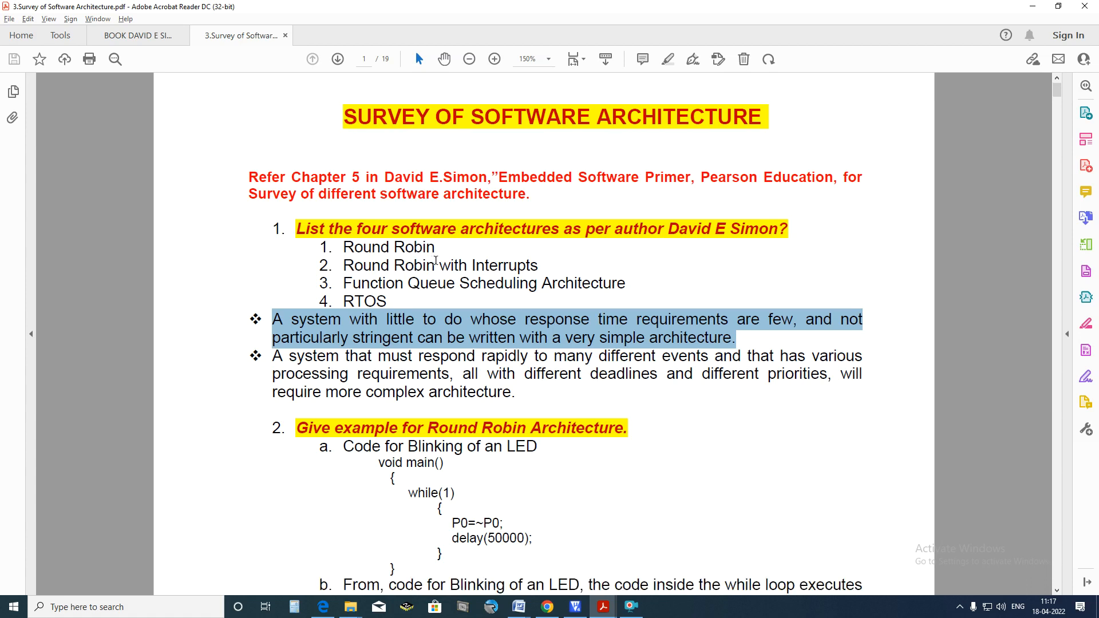
double_click(388, 247)
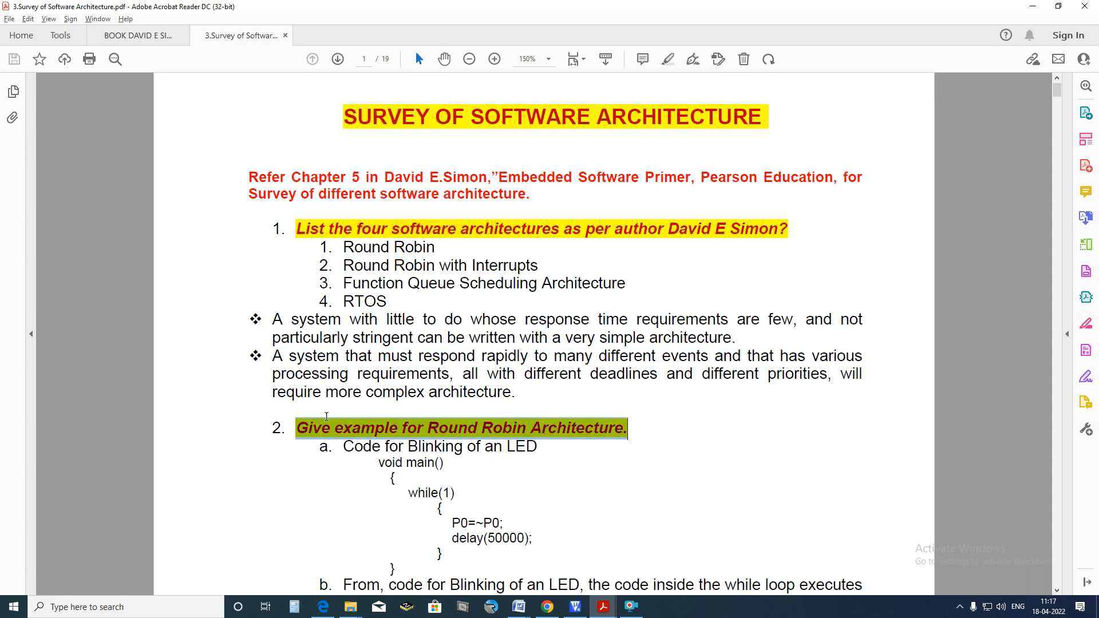
scroll(down, 3)
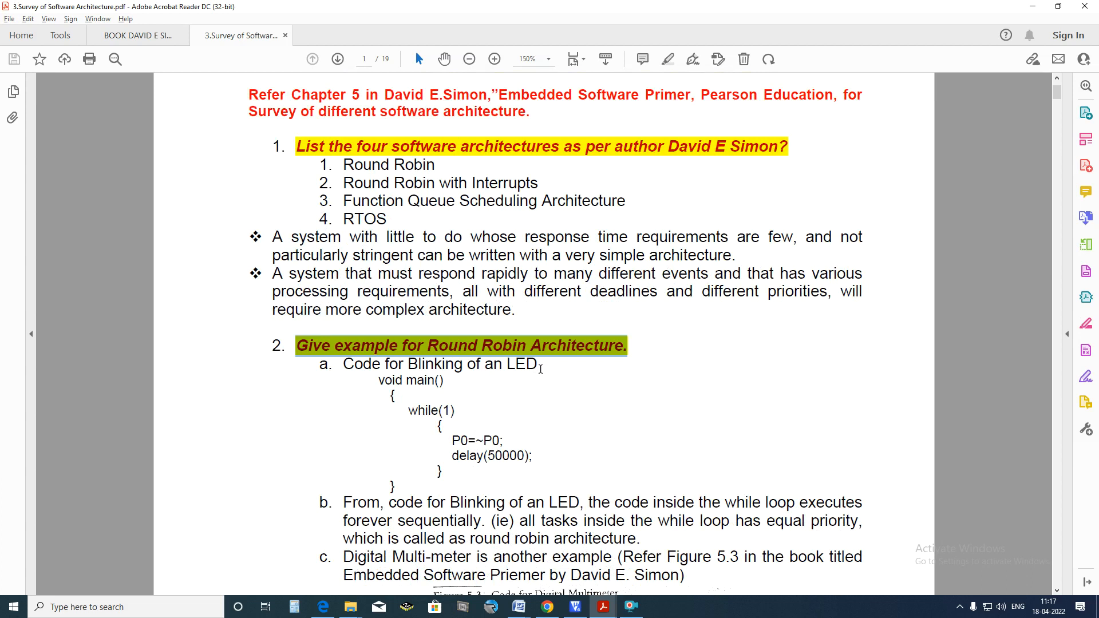
mouse_move(484, 404)
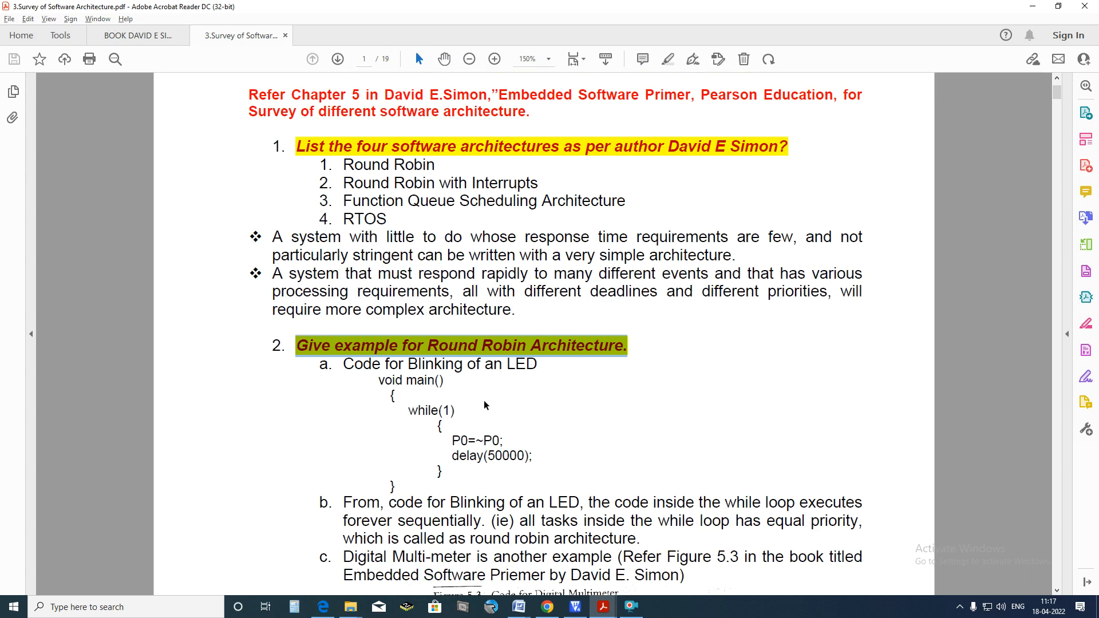
double_click(431, 410)
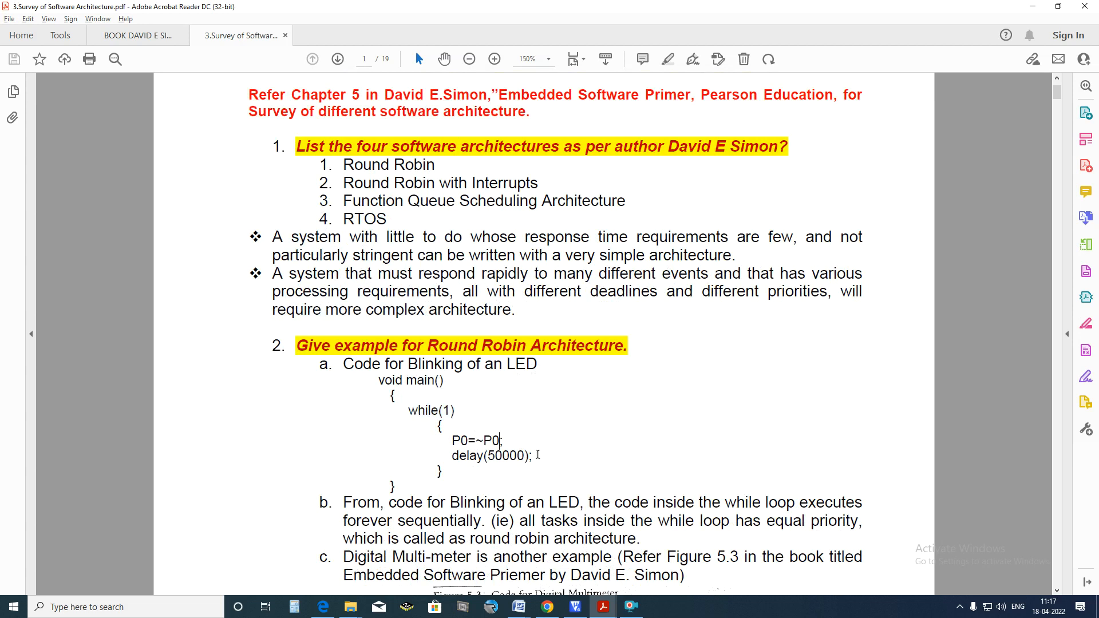
drag(452, 440, 533, 456)
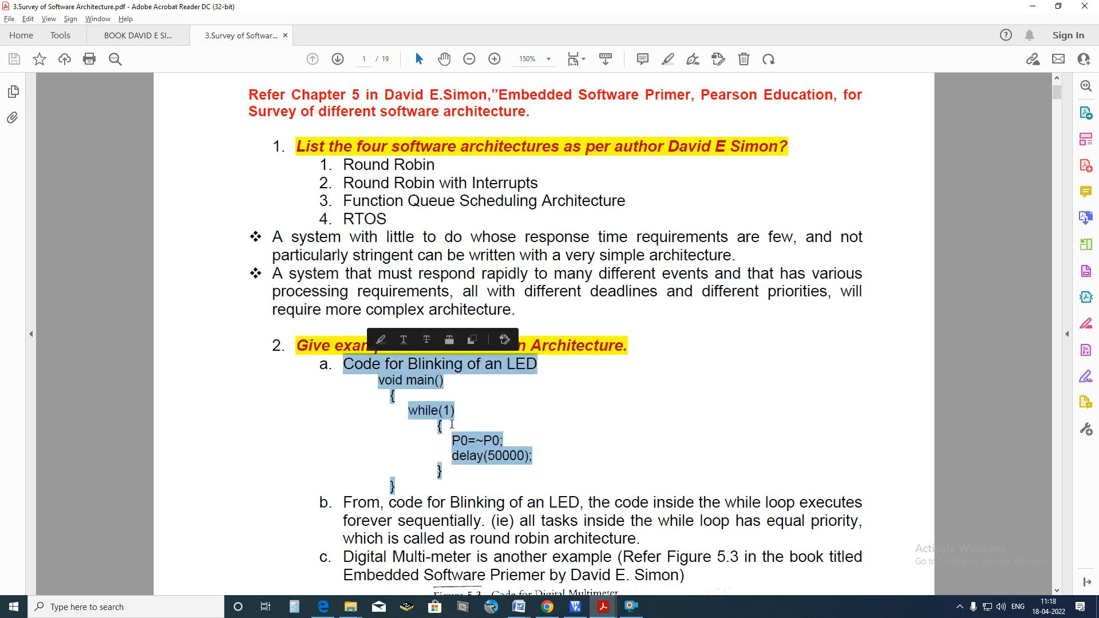
scroll(down, 3)
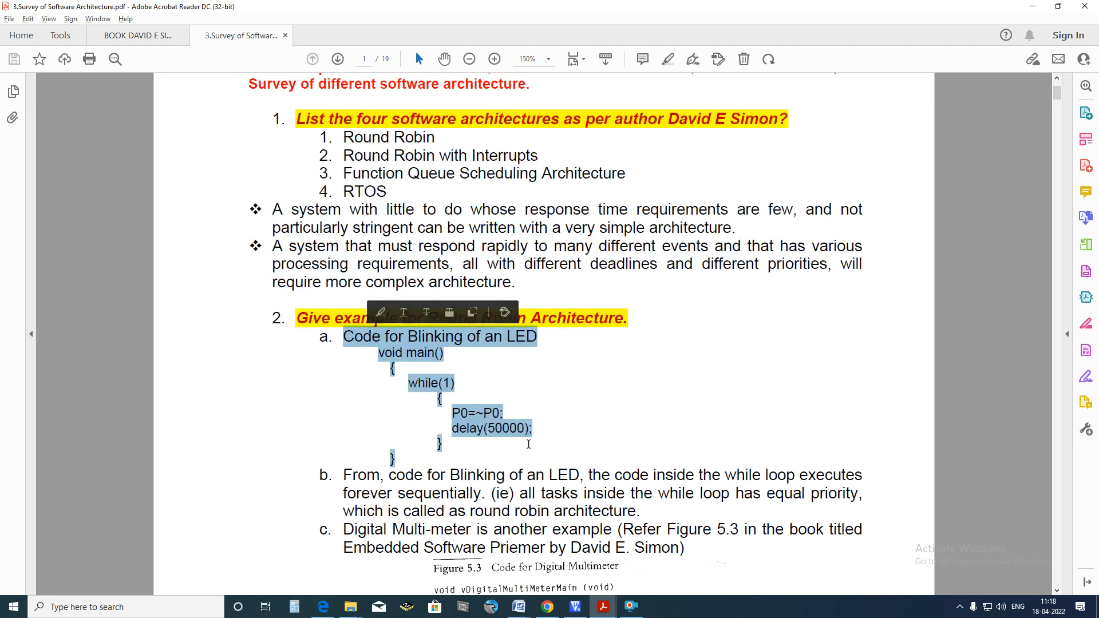
scroll(down, 3)
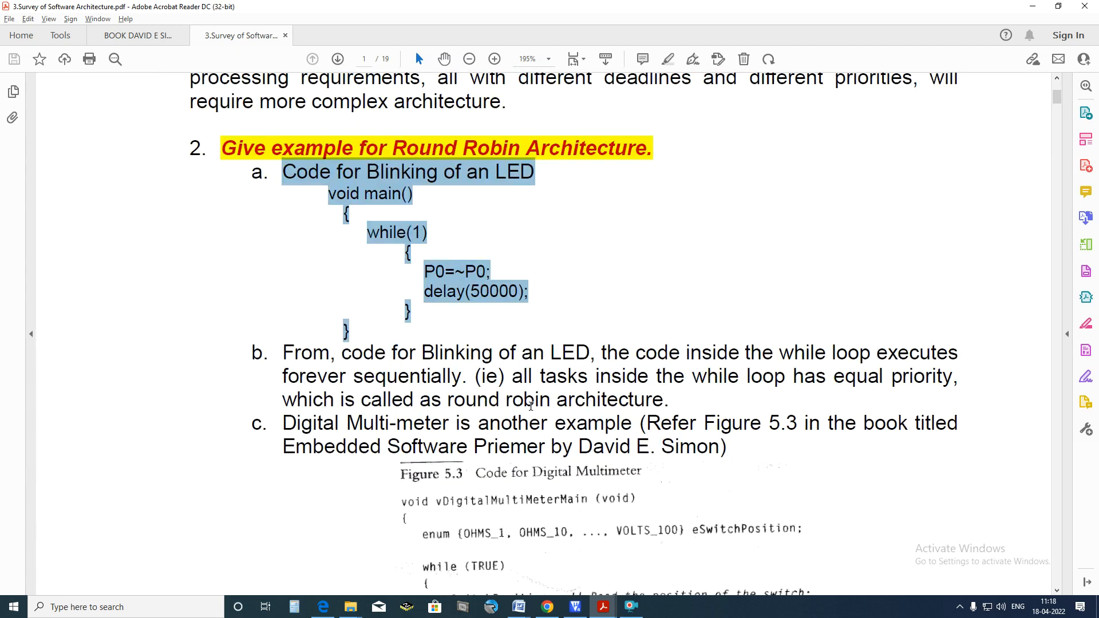
mouse_move(957, 440)
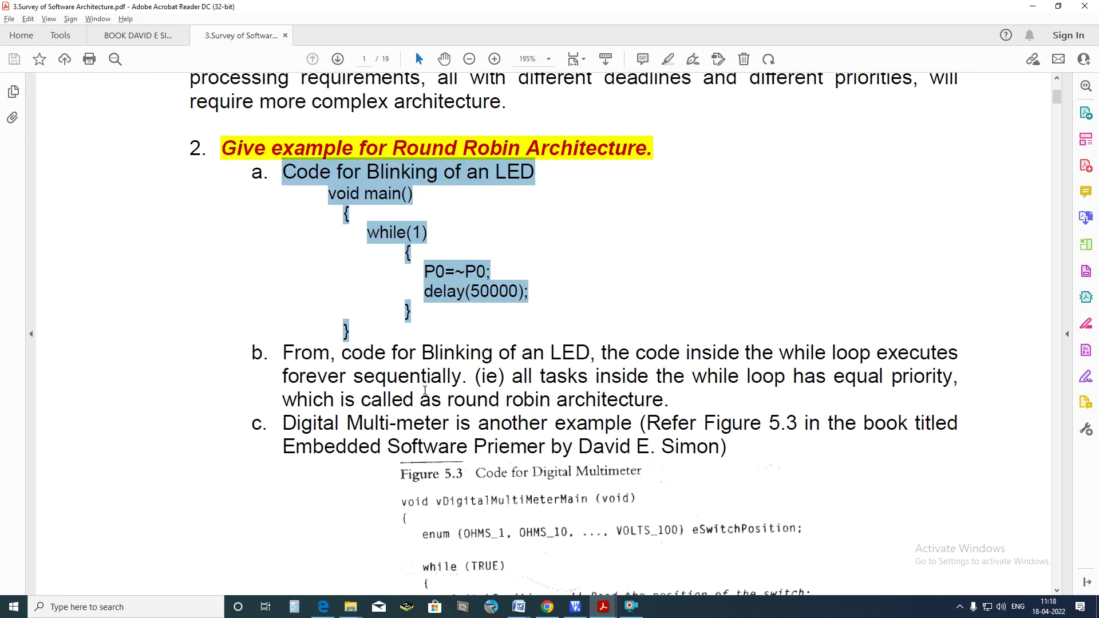
mouse_move(771, 378)
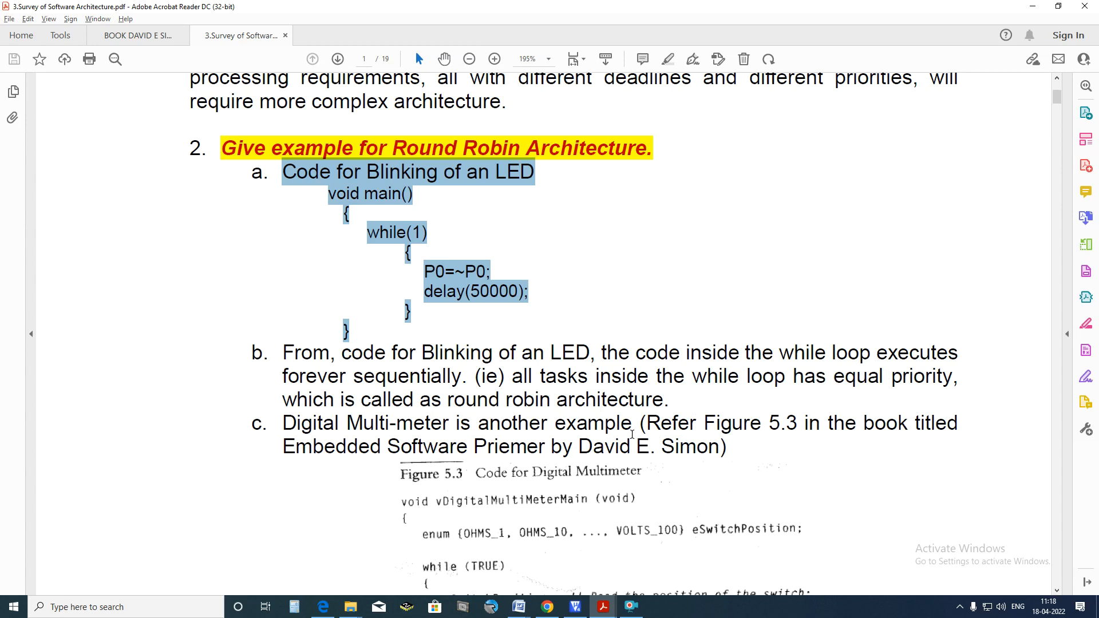
Scroll down until Figure 5.3's code ends with writing results to the display.
scroll(down, 3)
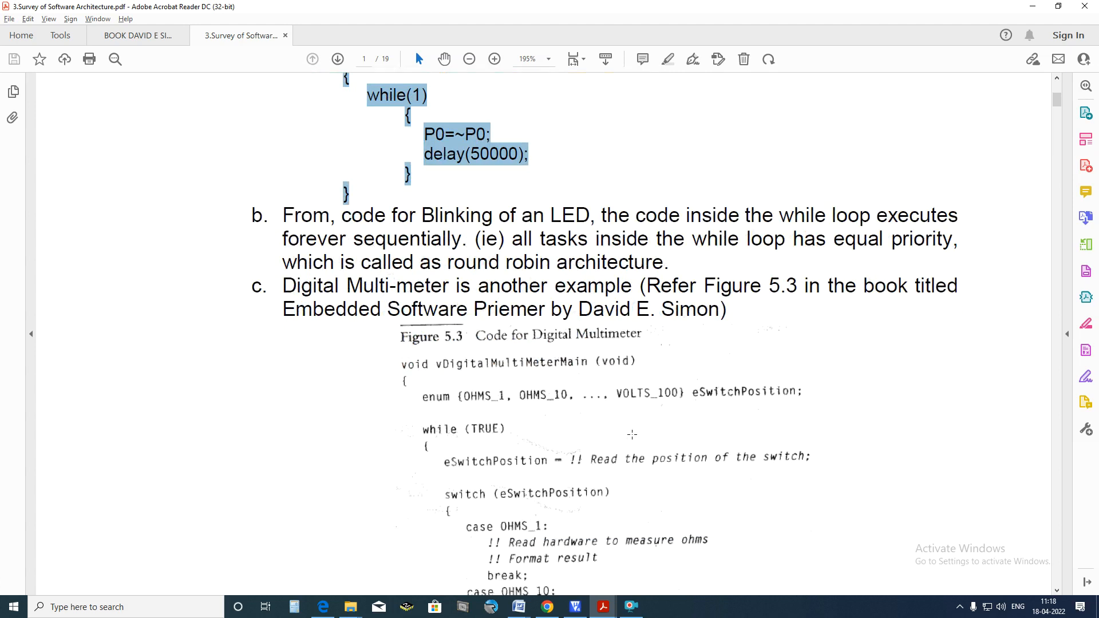
scroll(down, 3)
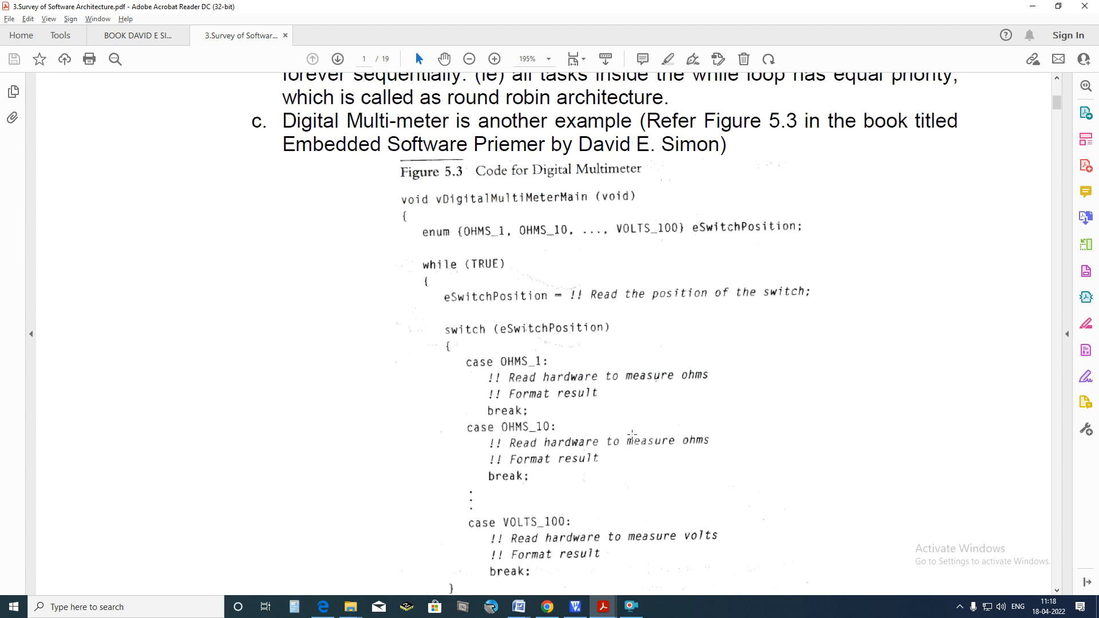
scroll(down, 3)
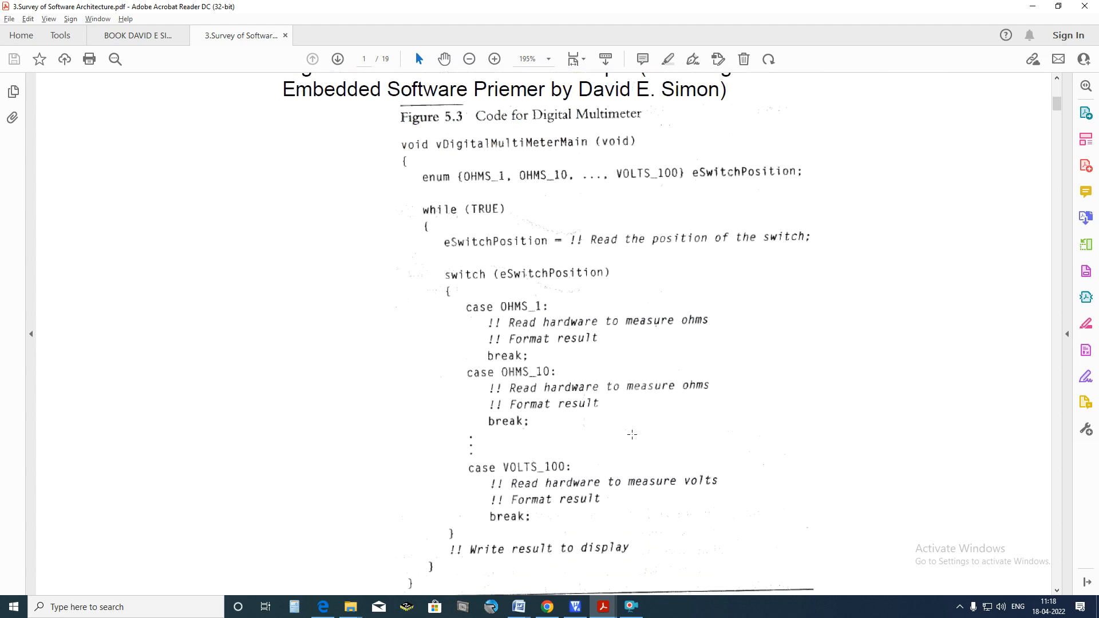
scroll(down, 3)
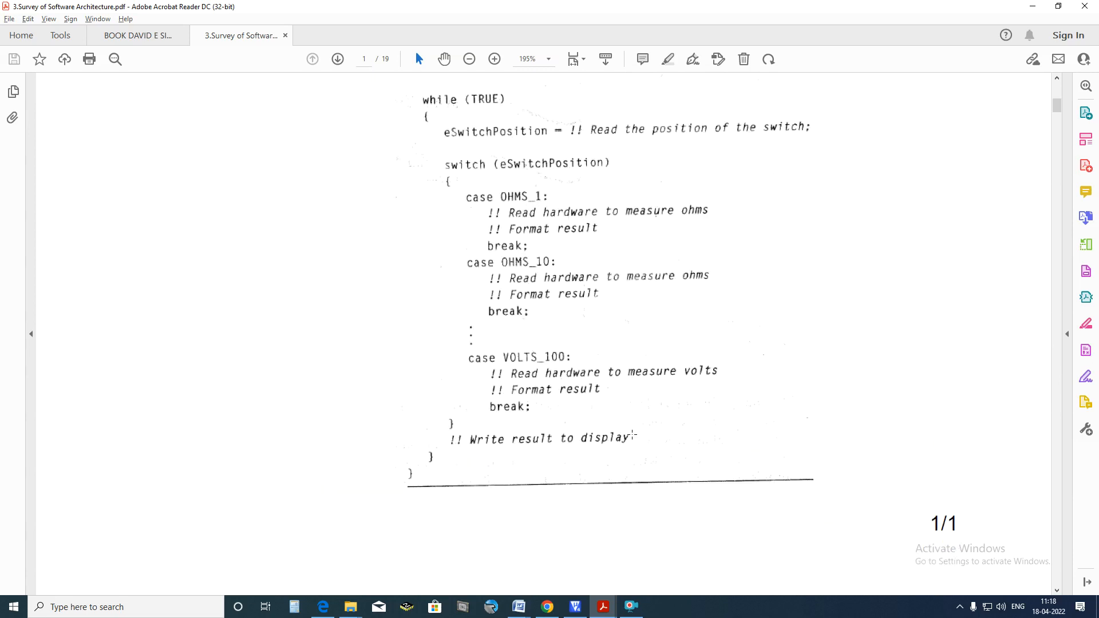
Switch to the BOOK DAVID E SIMON document and scroll toward the round-robin figures.
click(137, 36)
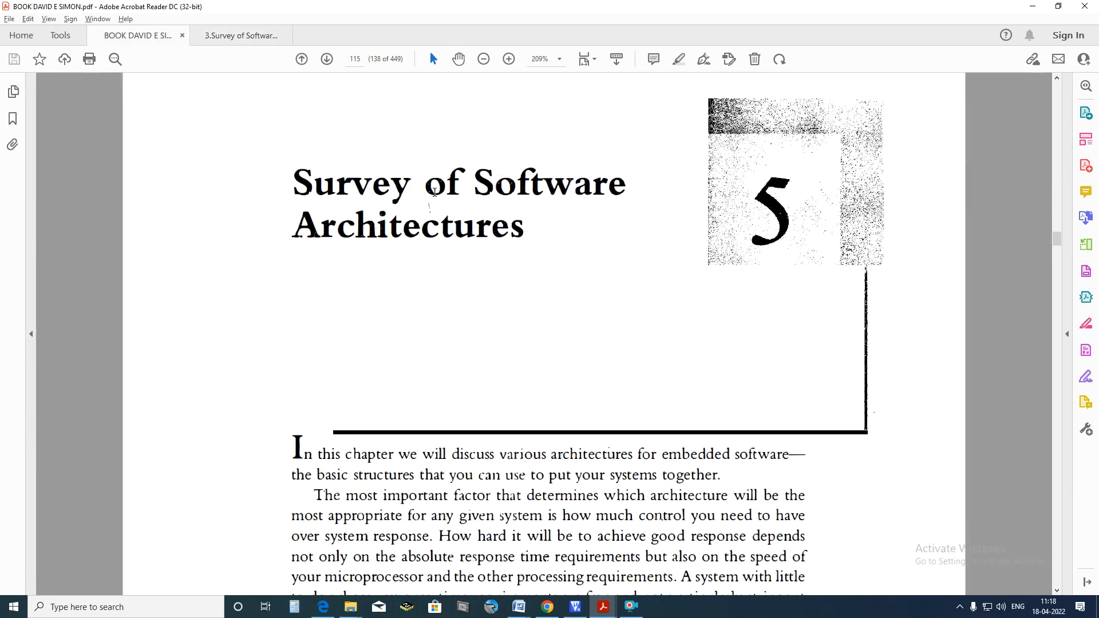
scroll(down, 3)
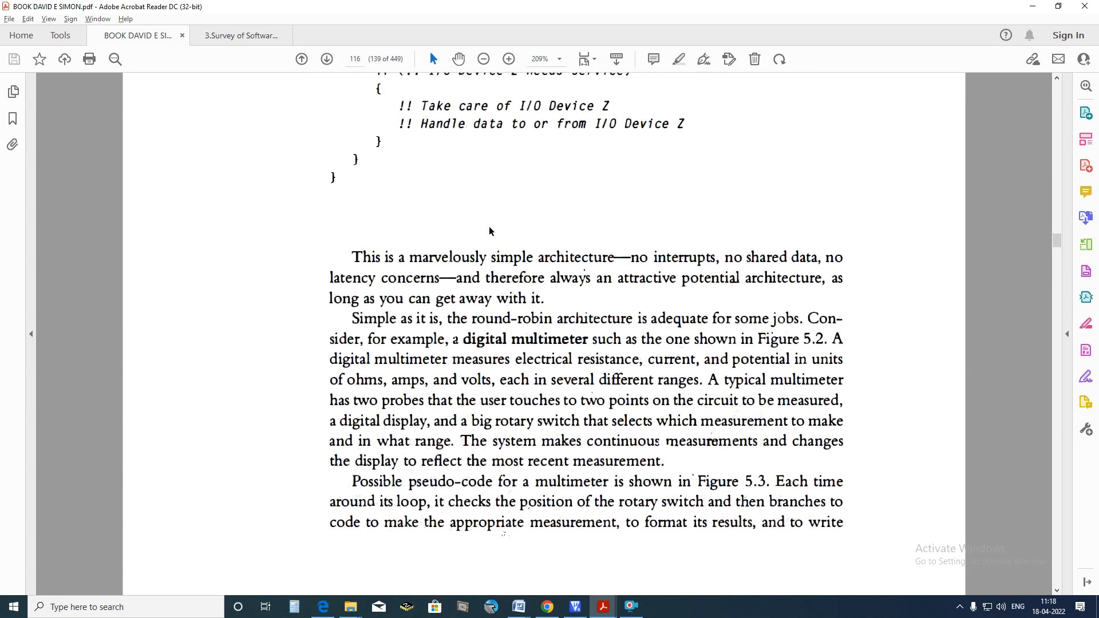
scroll(down, 3)
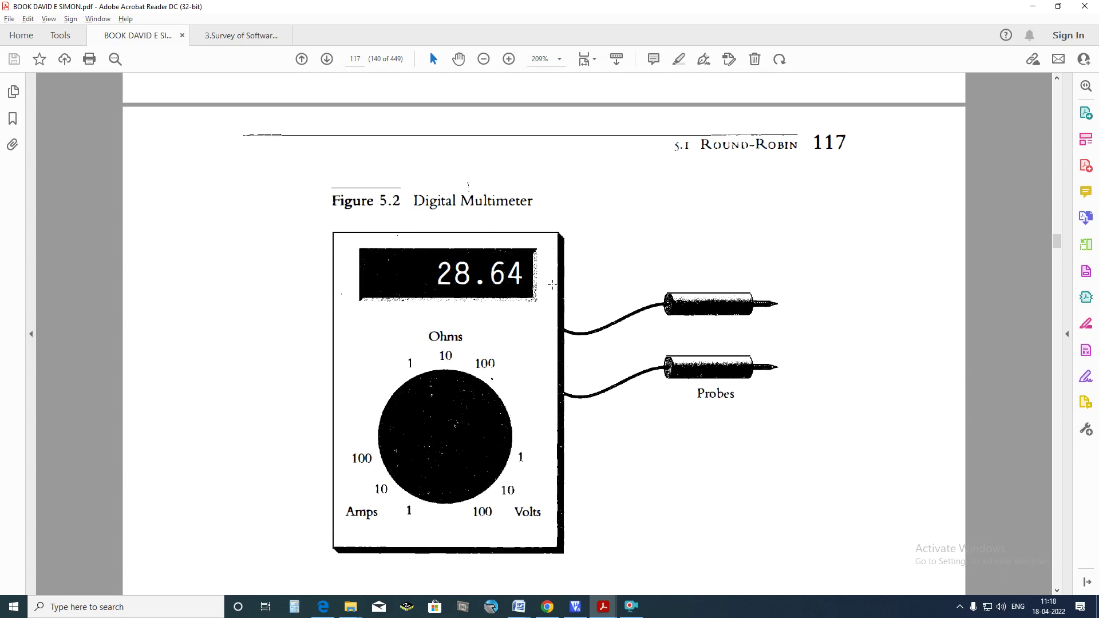
mouse_move(424, 403)
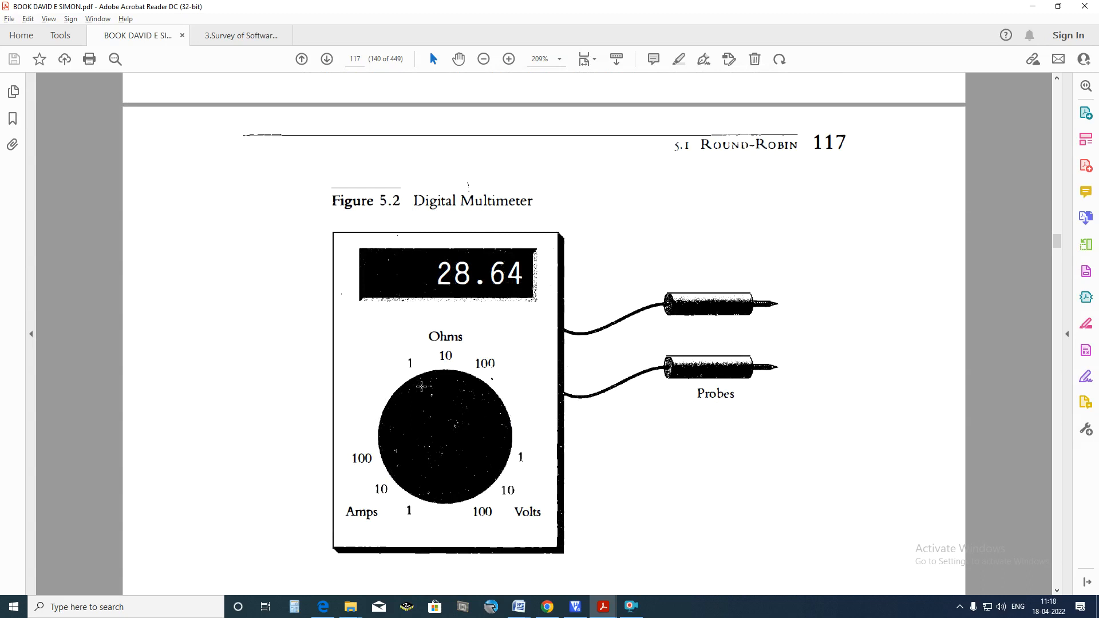
mouse_move(459, 426)
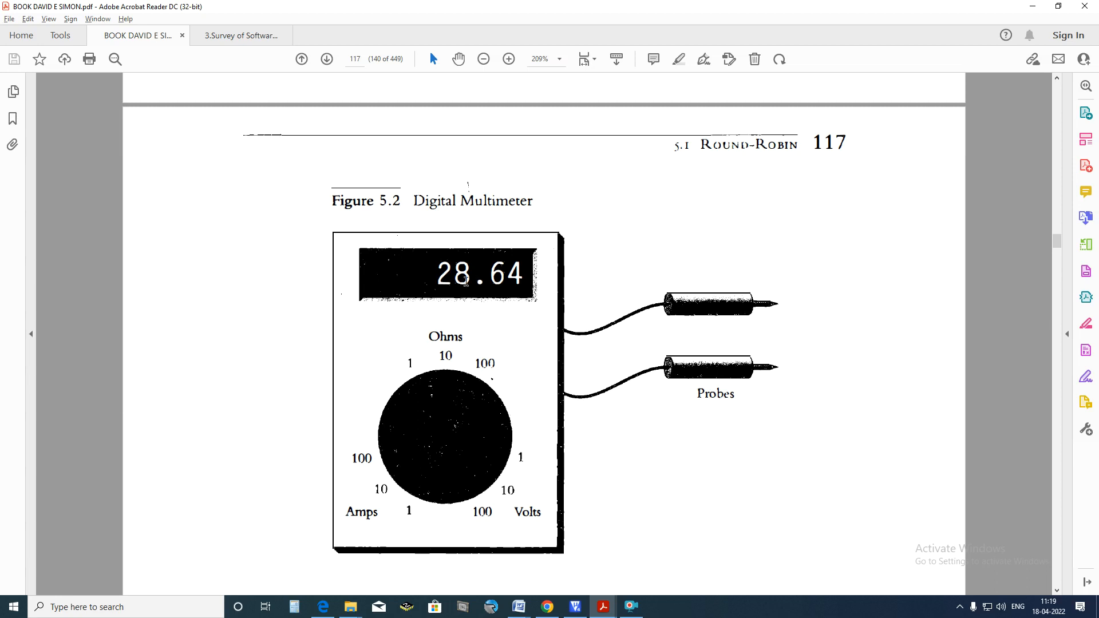
mouse_move(421, 279)
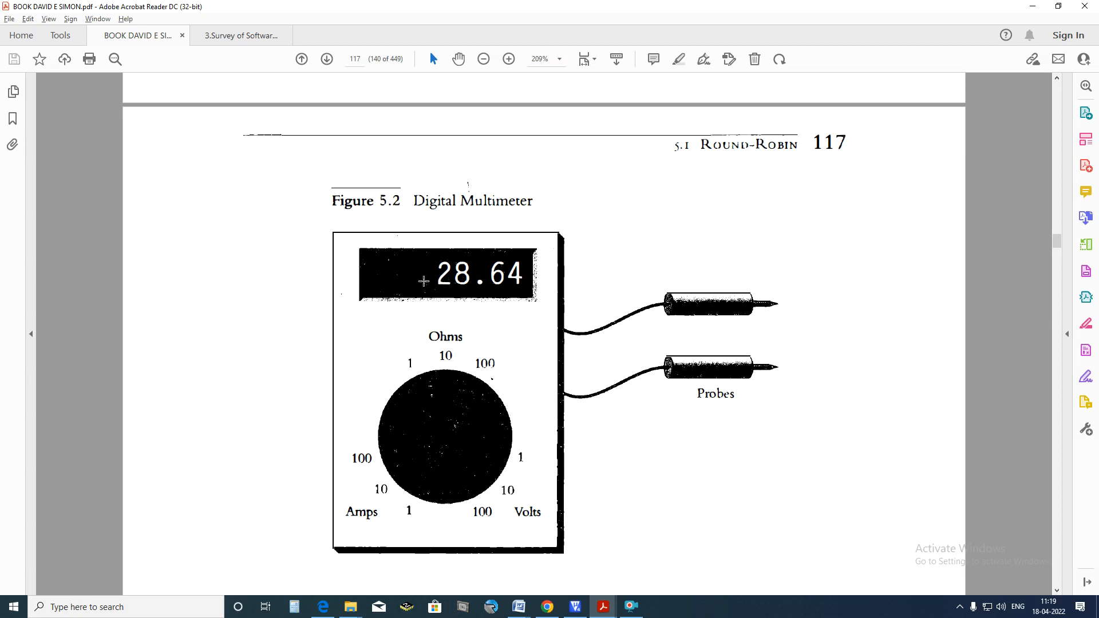
mouse_move(550, 310)
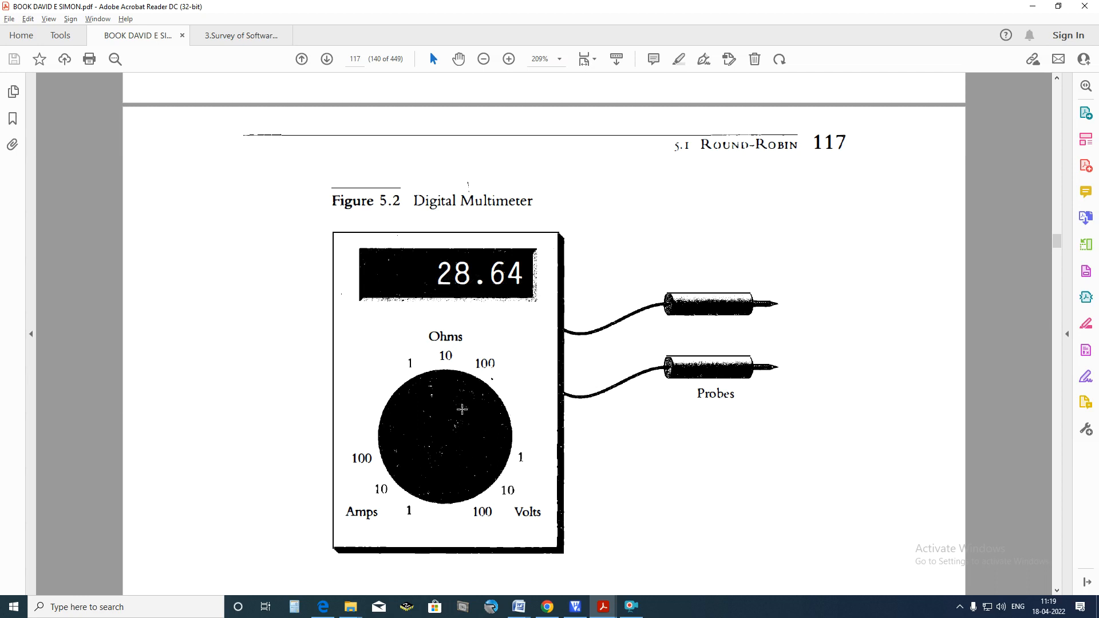
mouse_move(525, 451)
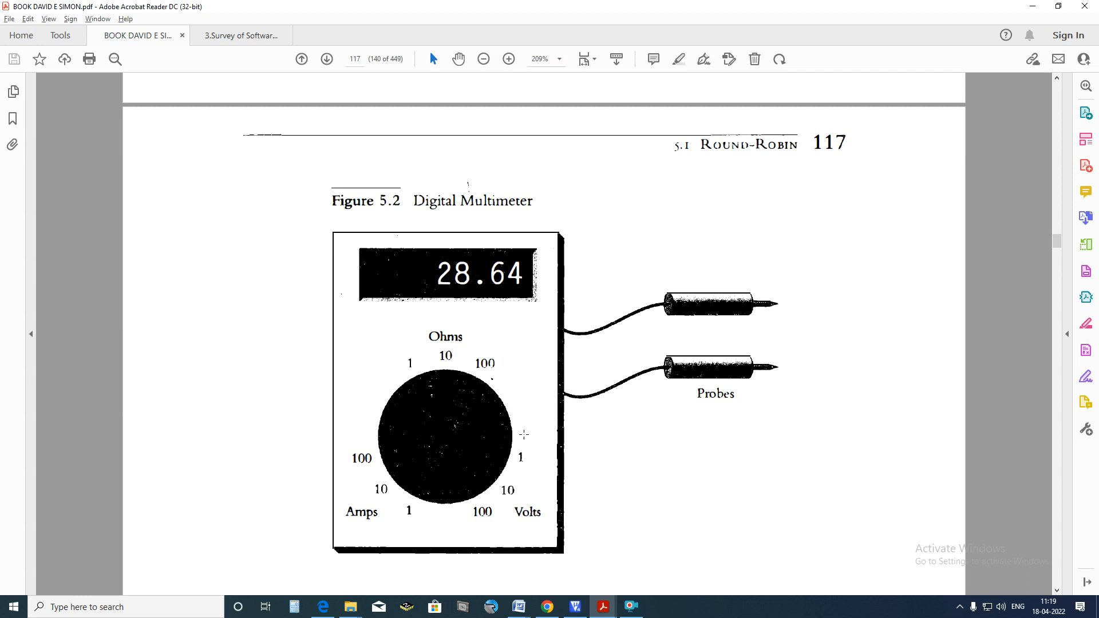
mouse_move(477, 388)
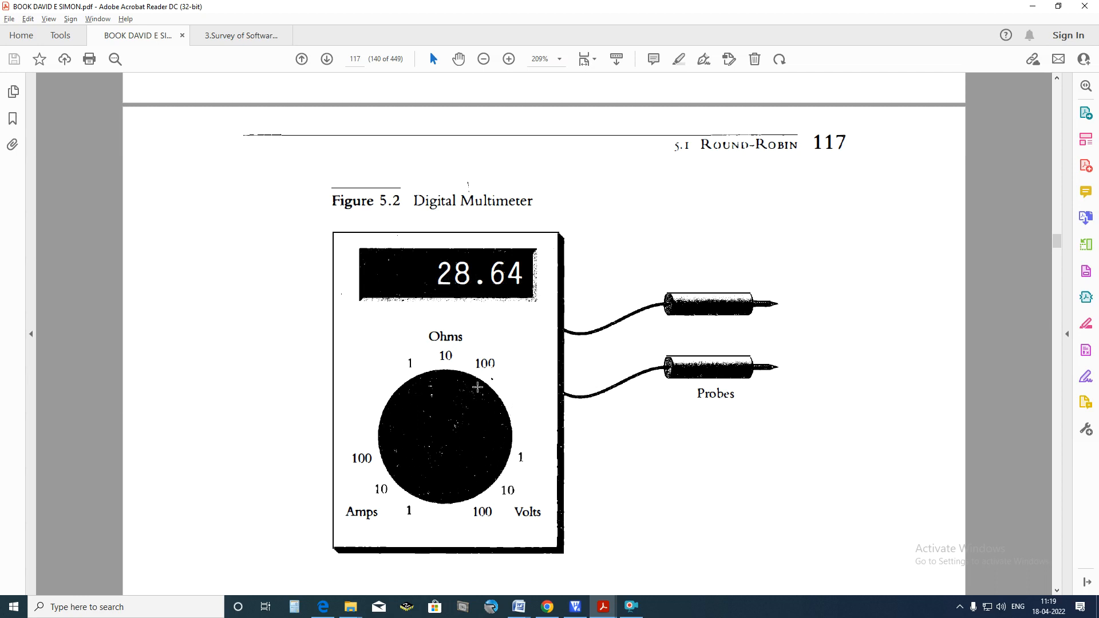
mouse_move(439, 441)
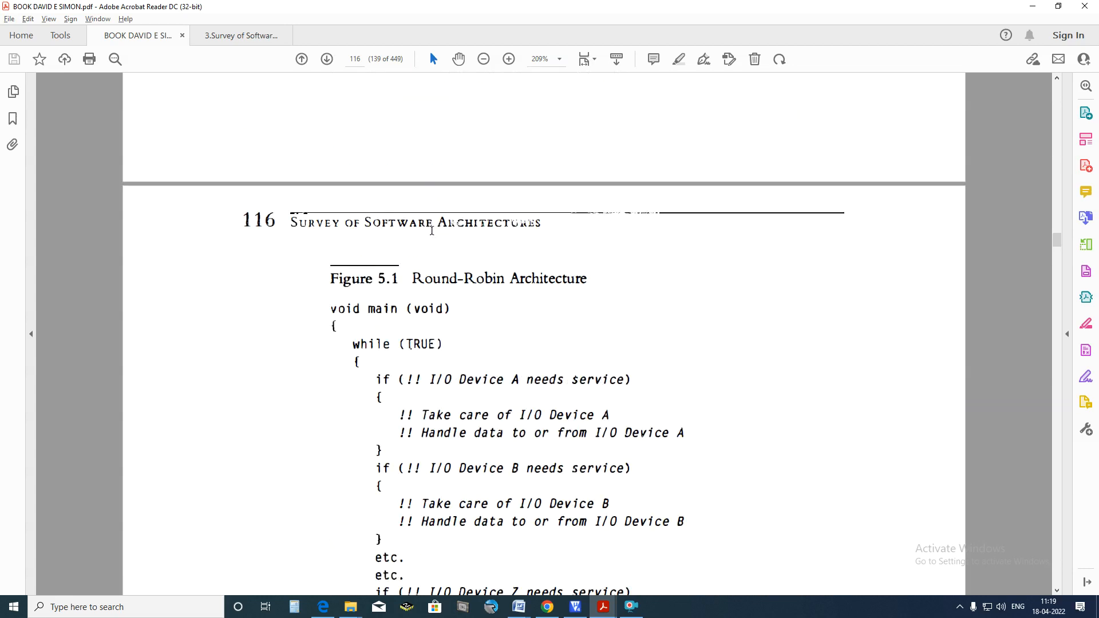
Select the main/while lines, deselect, then select 'I/O Device A needs service' in Figure 5.1.
scroll(down, 3)
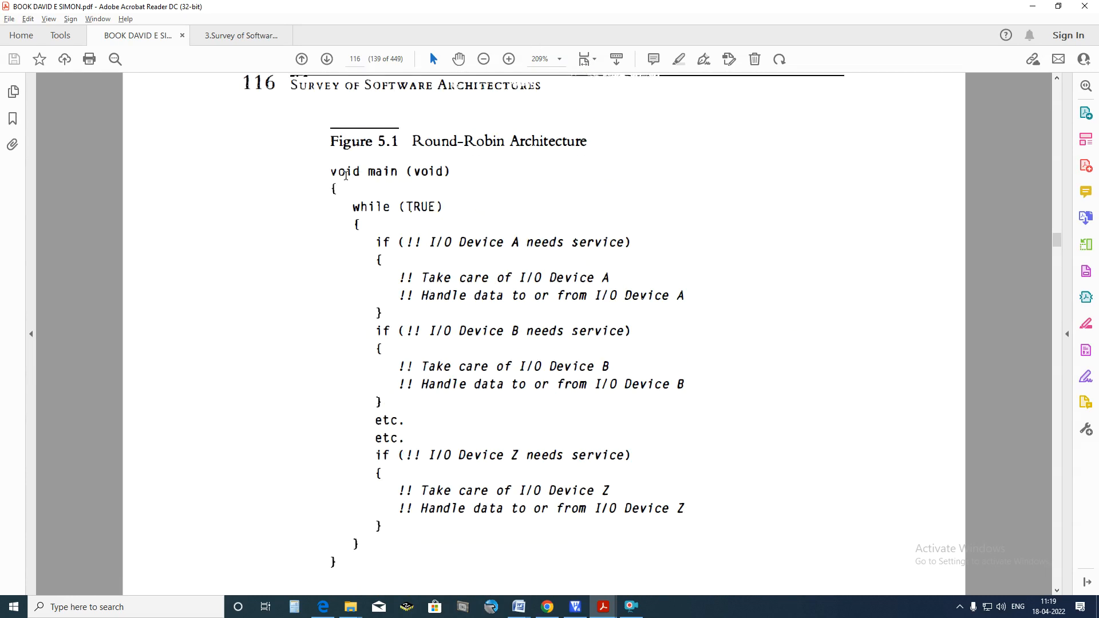
drag(330, 171, 453, 207)
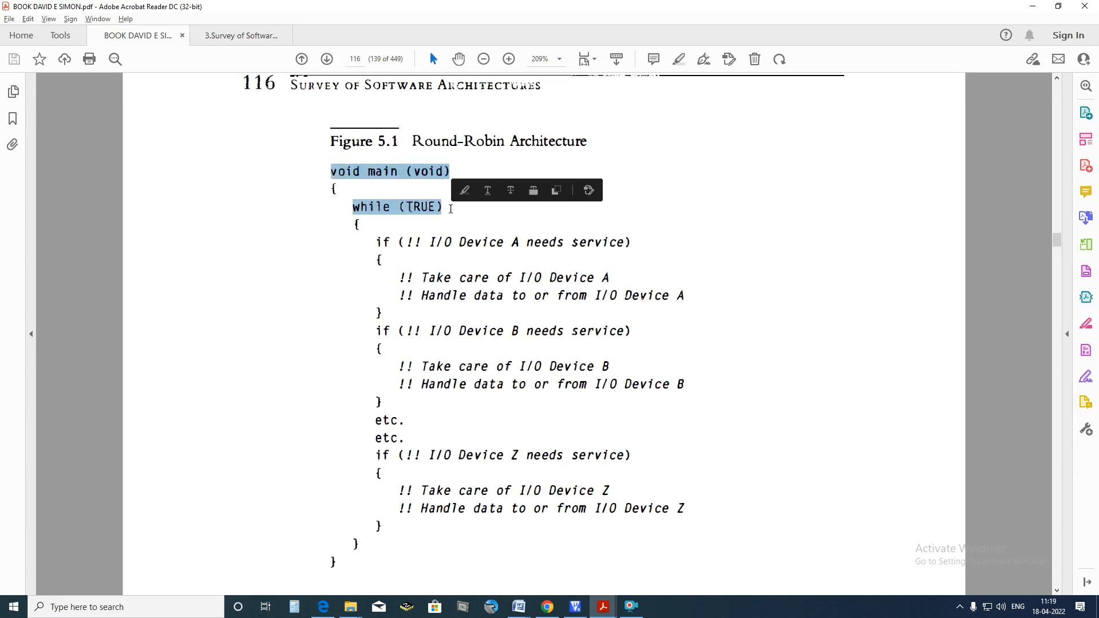
click(437, 243)
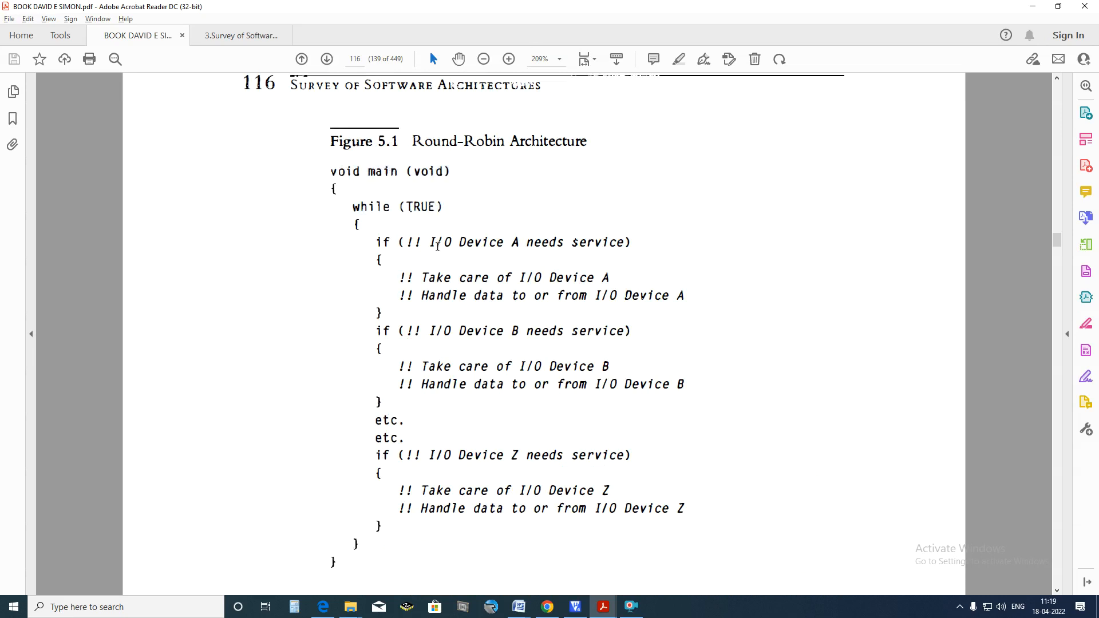
drag(430, 242, 626, 242)
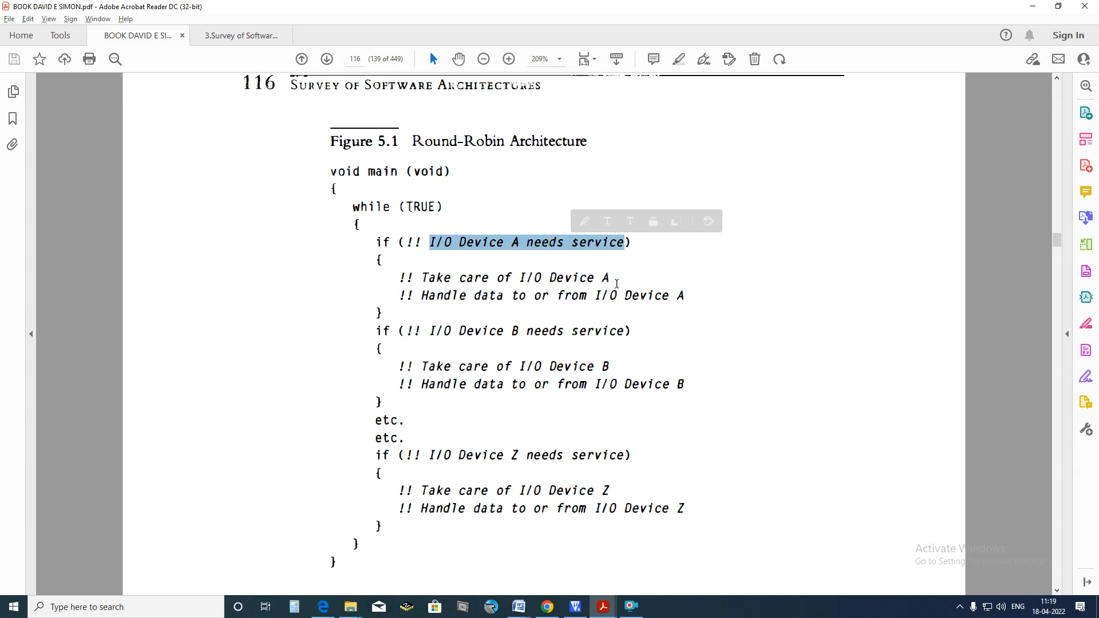